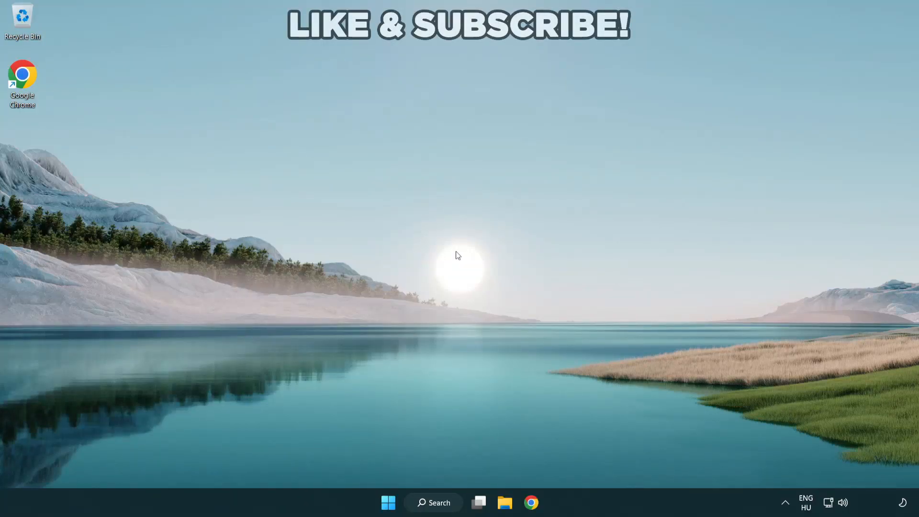
{"action": "mouse_move", "coordinate": [511, 295]}
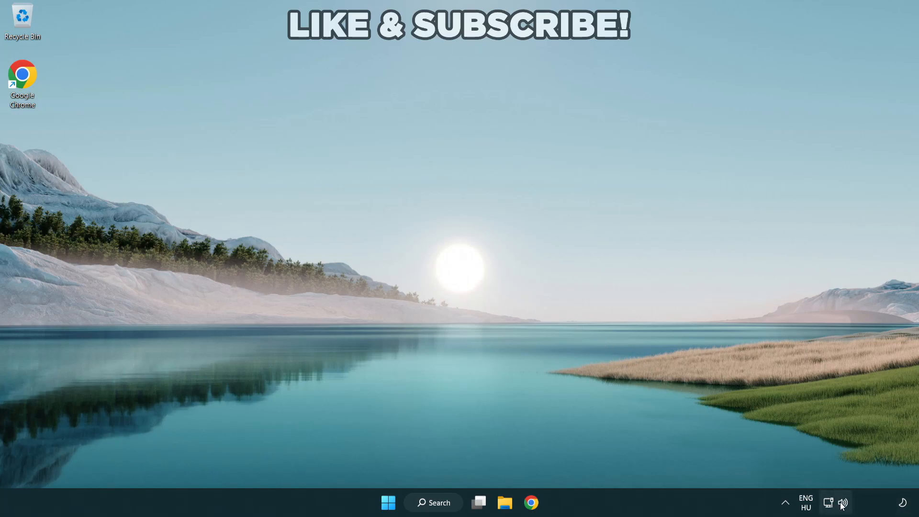
- Switch audio output from CABLE Input to Speakers (High Definition Audio Device) in quick settings
{"action": "left_click", "coordinate": [830, 502]}
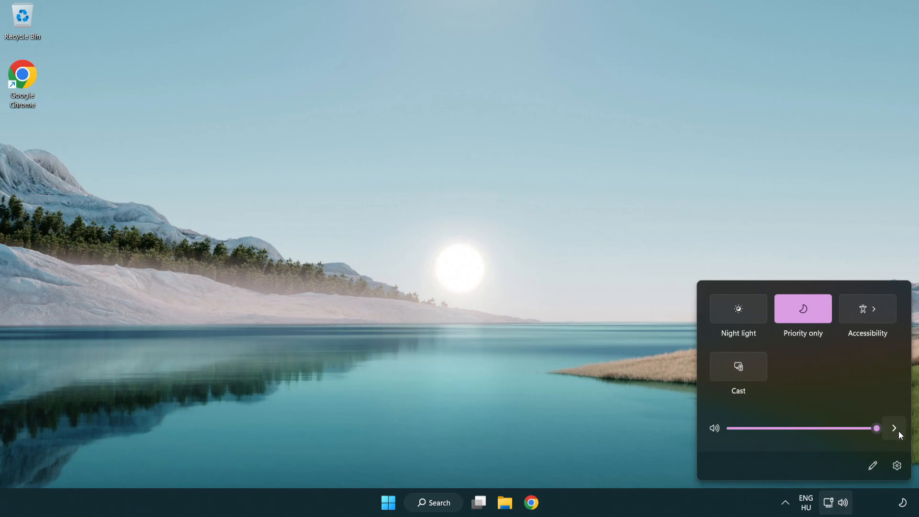
{"action": "mouse_move", "coordinate": [893, 427]}
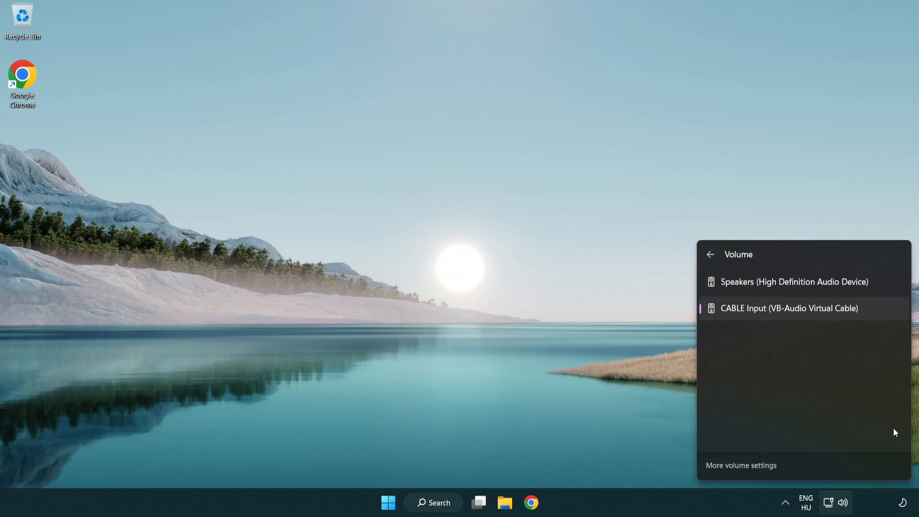
{"action": "mouse_move", "coordinate": [838, 282]}
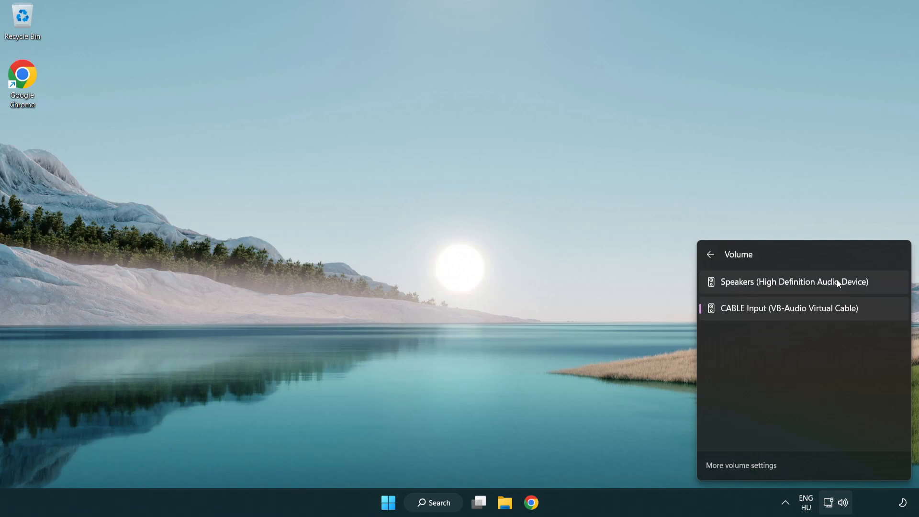
{"action": "mouse_move", "coordinate": [882, 287]}
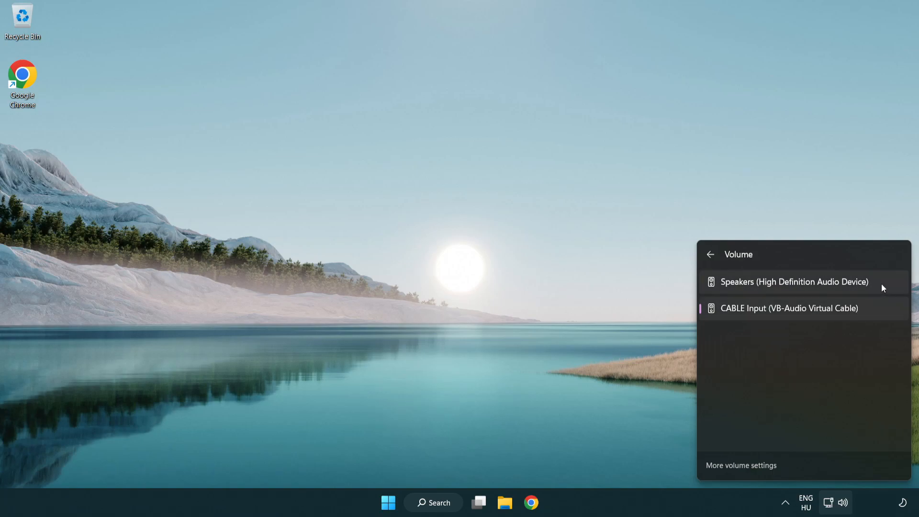
{"action": "left_click", "coordinate": [794, 282]}
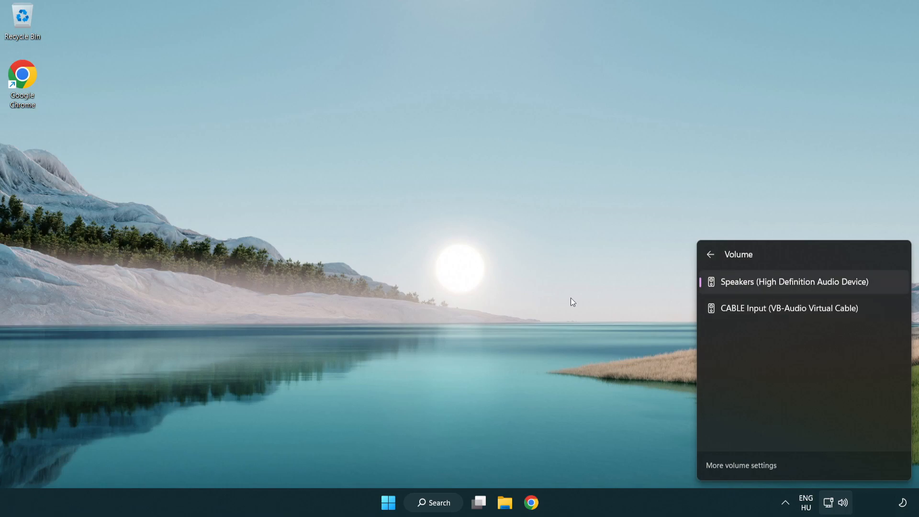
{"action": "left_click", "coordinate": [482, 275]}
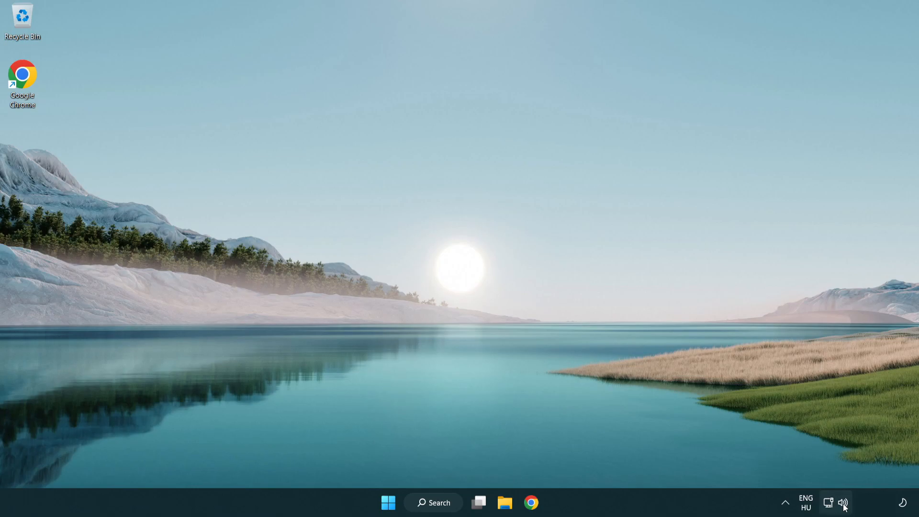
- Reset sound devices and app volumes to defaults in Volume mixer, then close Settings
{"action": "right_click", "coordinate": [843, 502]}
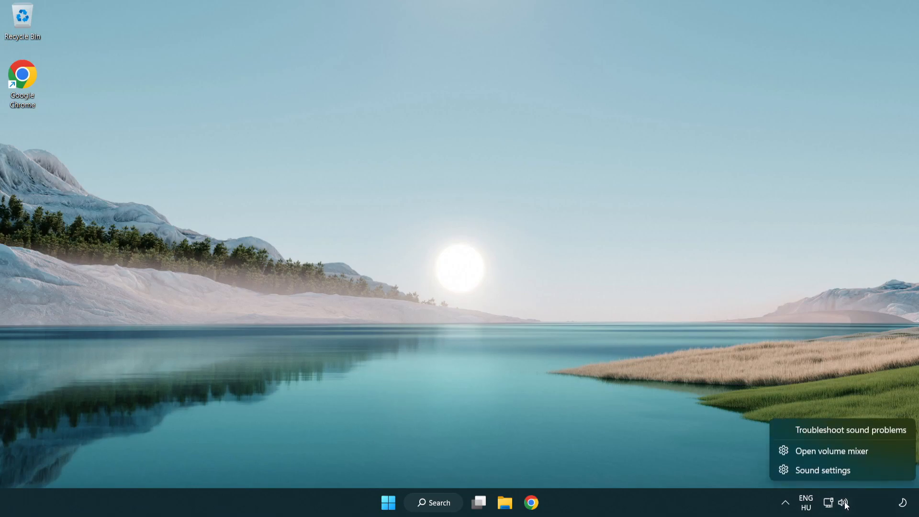
{"action": "mouse_move", "coordinate": [872, 454]}
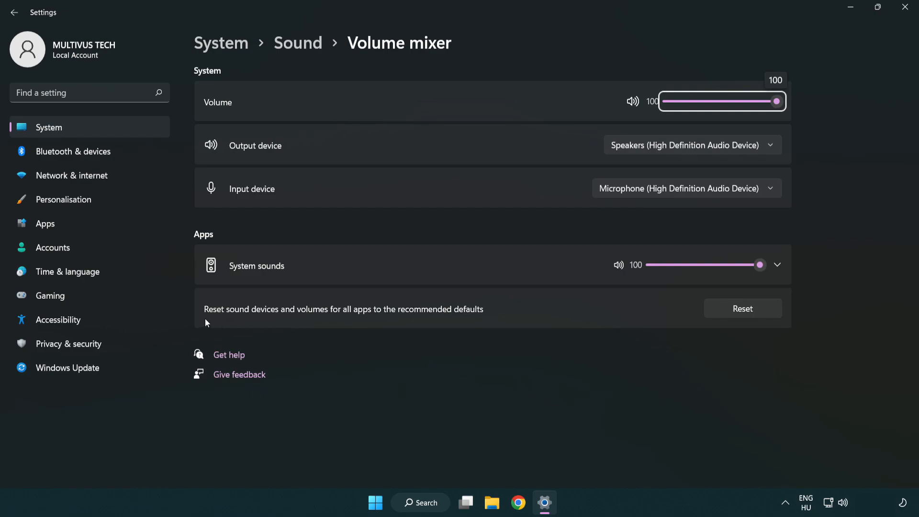
{"action": "mouse_move", "coordinate": [448, 318]}
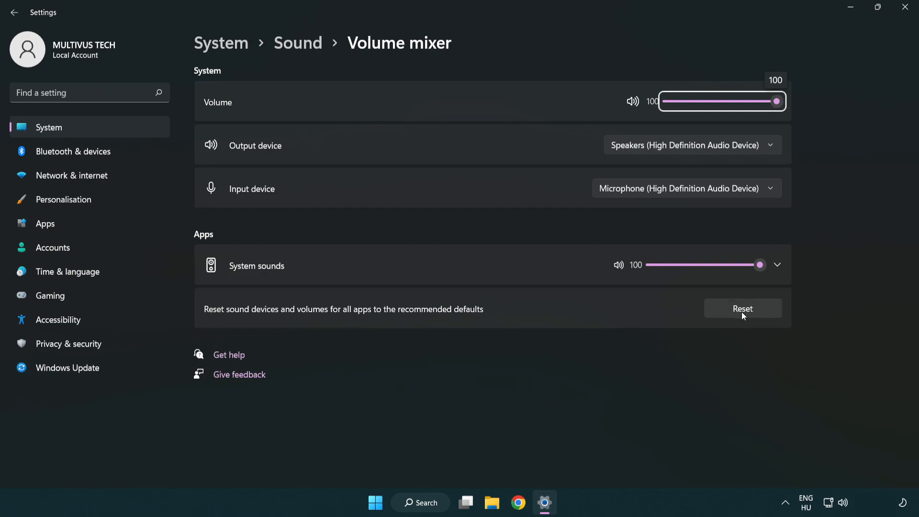
{"action": "left_click", "coordinate": [742, 308]}
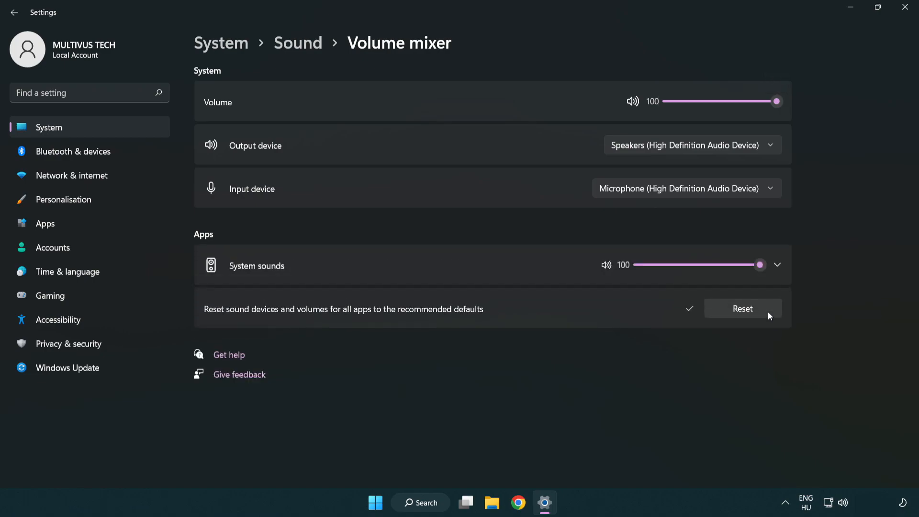
{"action": "mouse_move", "coordinate": [697, 328]}
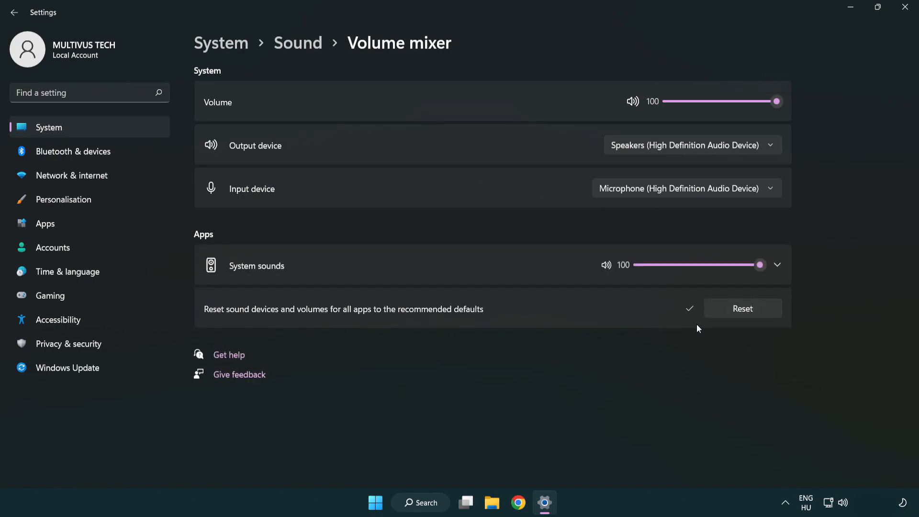
{"action": "mouse_move", "coordinate": [907, 11]}
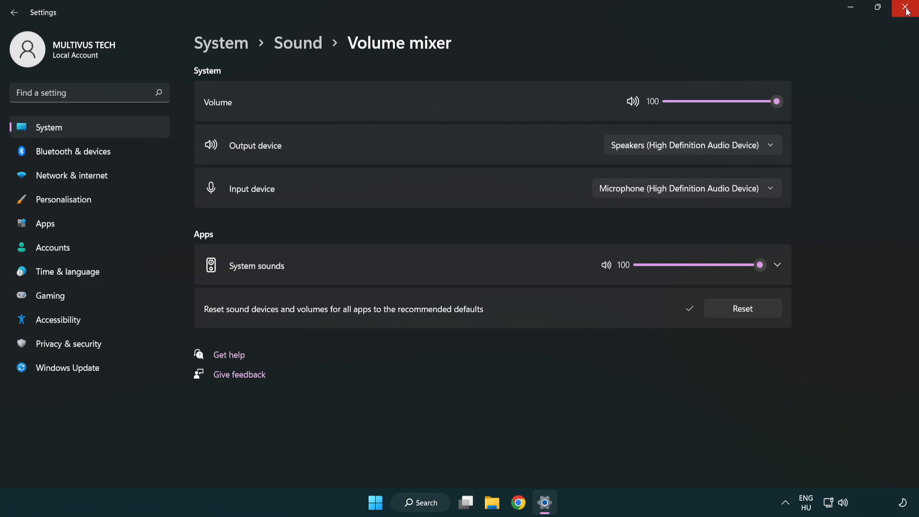
{"action": "mouse_move", "coordinate": [908, 11]}
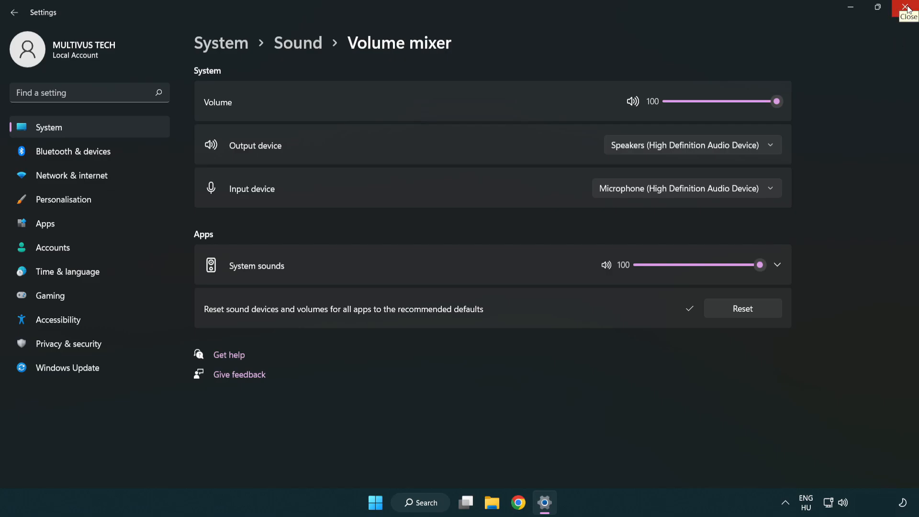
{"action": "left_click", "coordinate": [908, 9]}
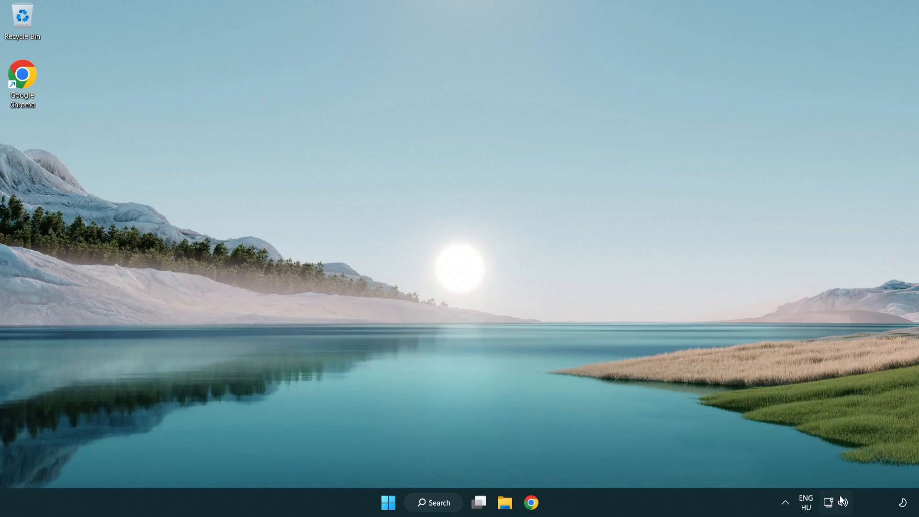
- Open Sound settings from the volume icon and scroll down to the Advanced section
{"action": "right_click", "coordinate": [843, 502]}
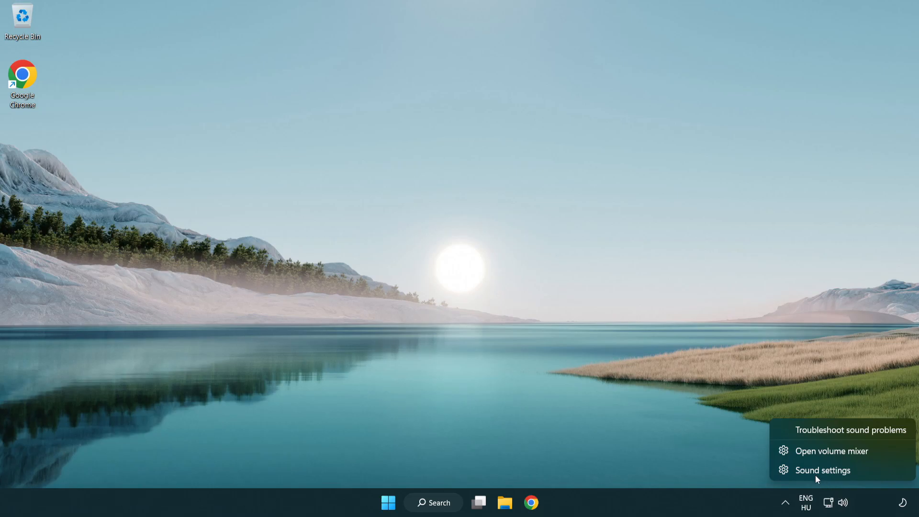
{"action": "mouse_move", "coordinate": [879, 477]}
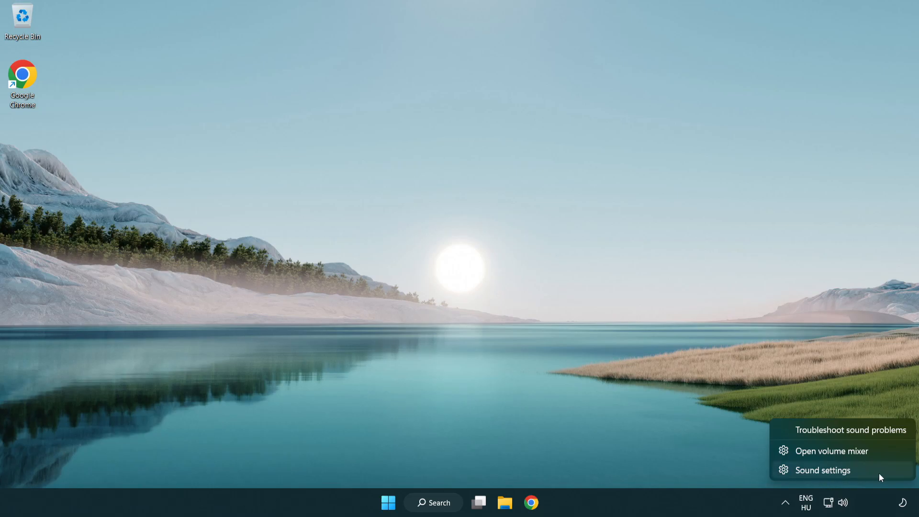
{"action": "left_click", "coordinate": [823, 469]}
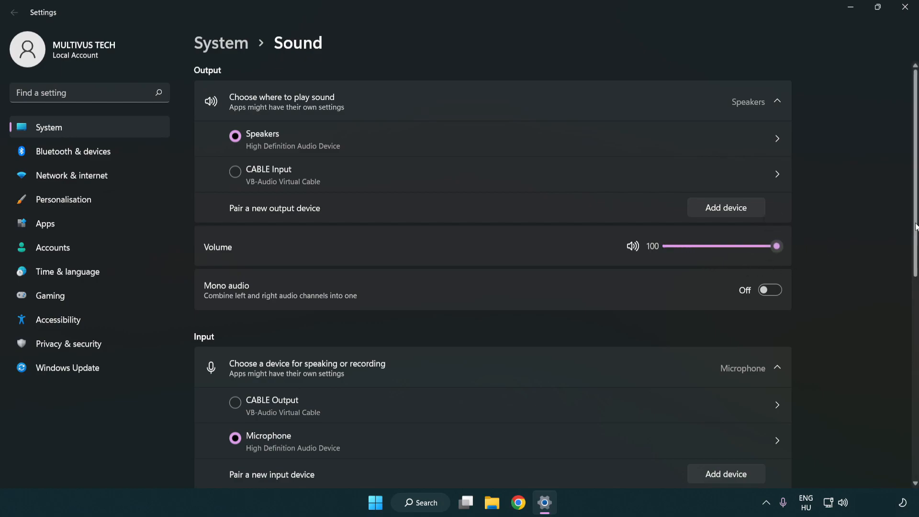
{"action": "scroll", "scroll_direction": "down", "scroll_amount": 3}
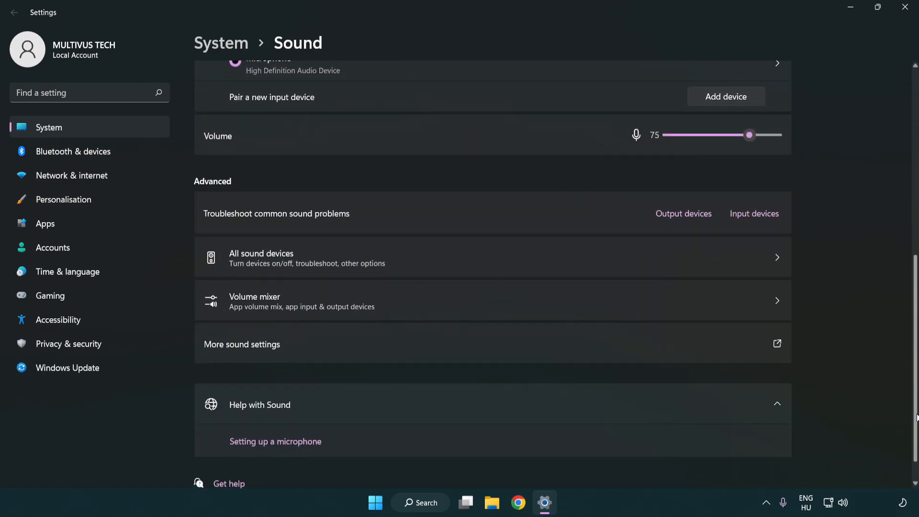
{"action": "scroll", "scroll_direction": "down", "scroll_amount": 3}
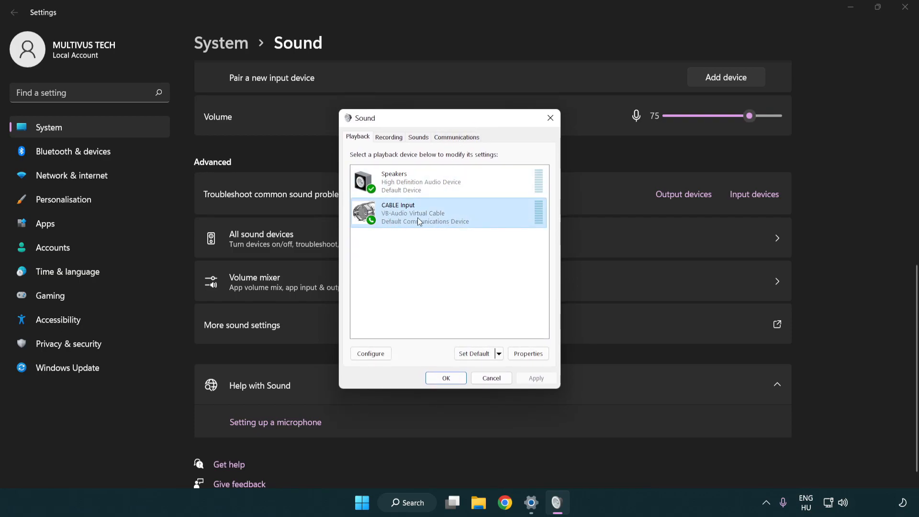
- Disable the CABLE Input playback device in the Sound dialog's Playback list
{"action": "right_click", "coordinate": [417, 213]}
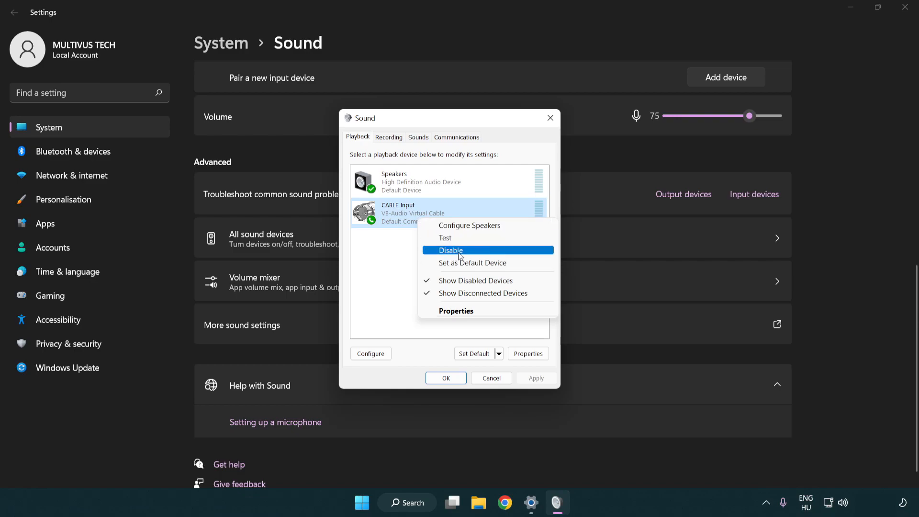
{"action": "left_click", "coordinate": [451, 250]}
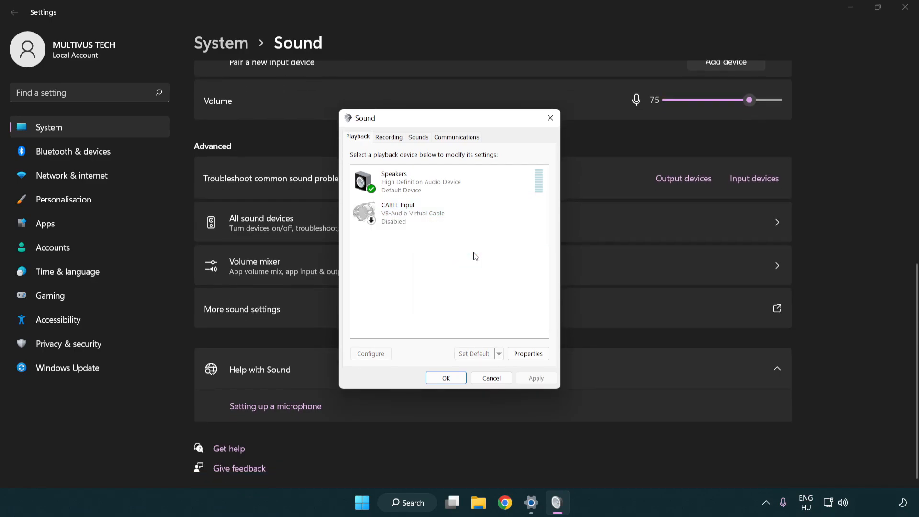
{"action": "left_click", "coordinate": [449, 182]}
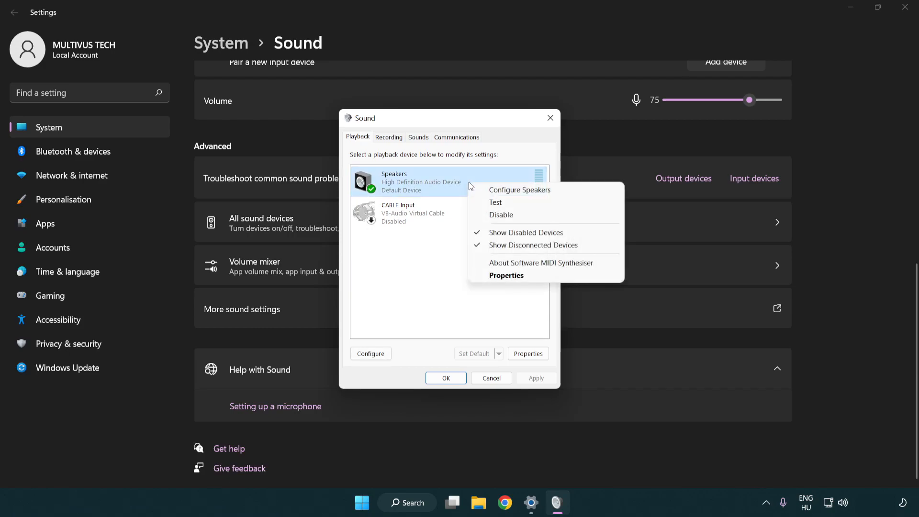
{"action": "mouse_move", "coordinate": [506, 190]}
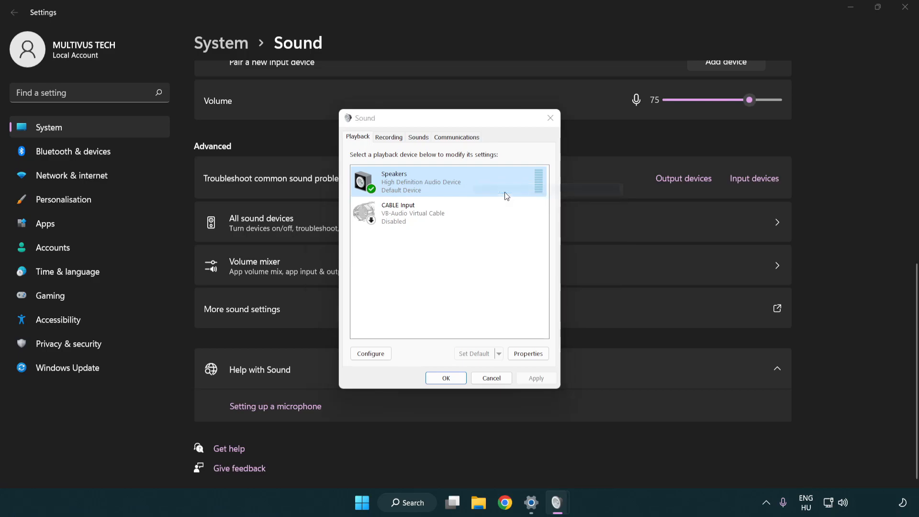
- Run Speaker Setup for Speakers as 7.1 Surround with full-range front and surround speakers
{"action": "left_click", "coordinate": [370, 353]}
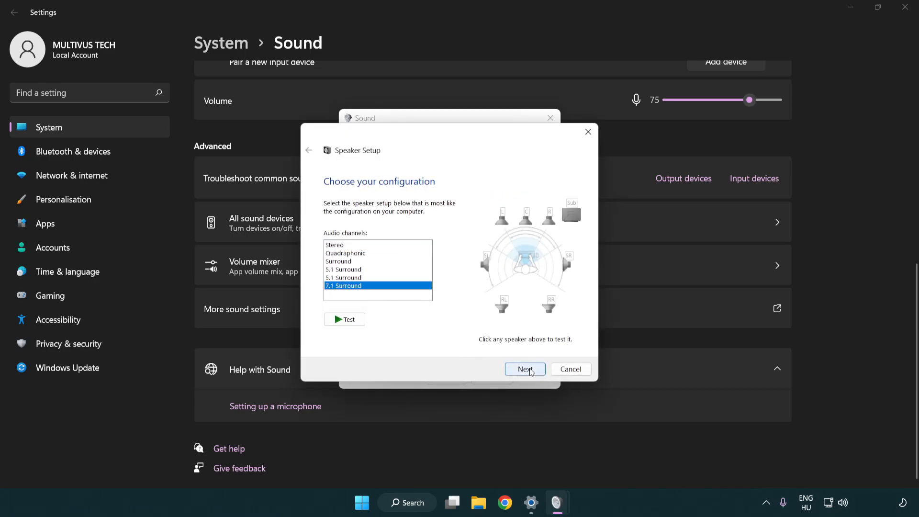
{"action": "left_click", "coordinate": [524, 368]}
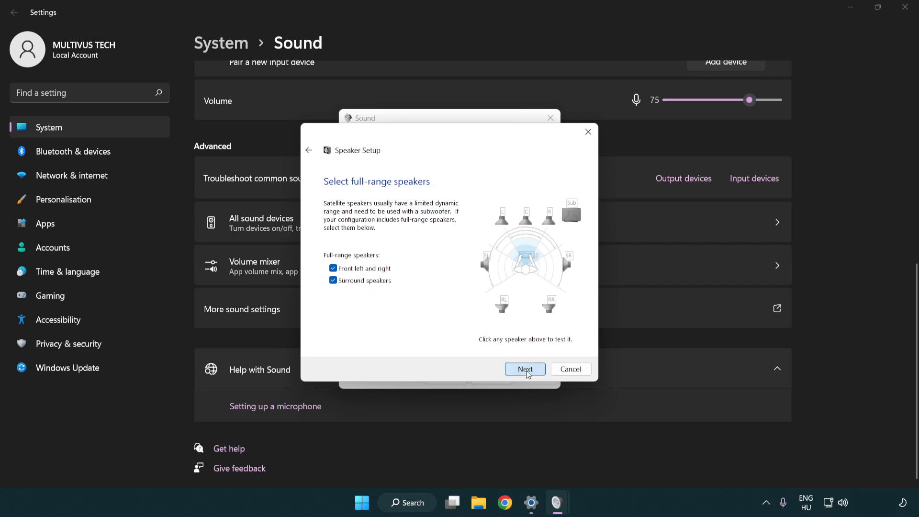
{"action": "left_click", "coordinate": [524, 368]}
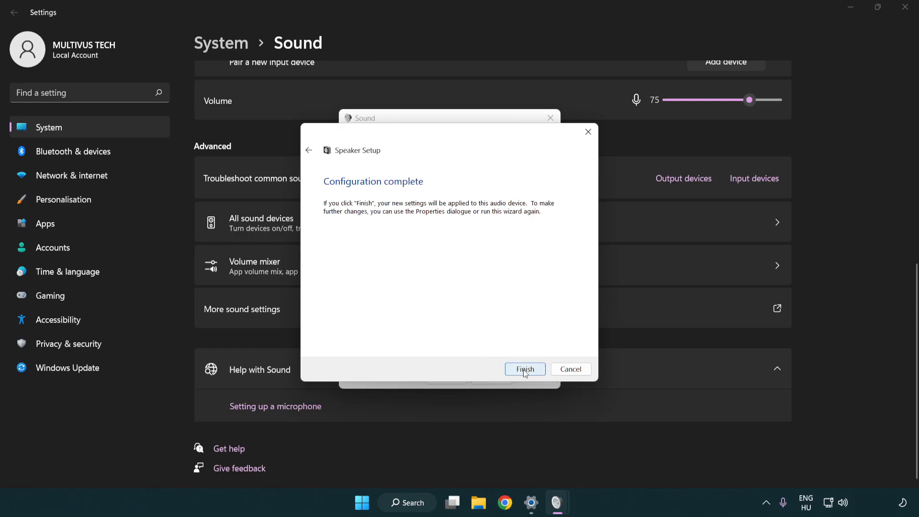
{"action": "left_click", "coordinate": [525, 369]}
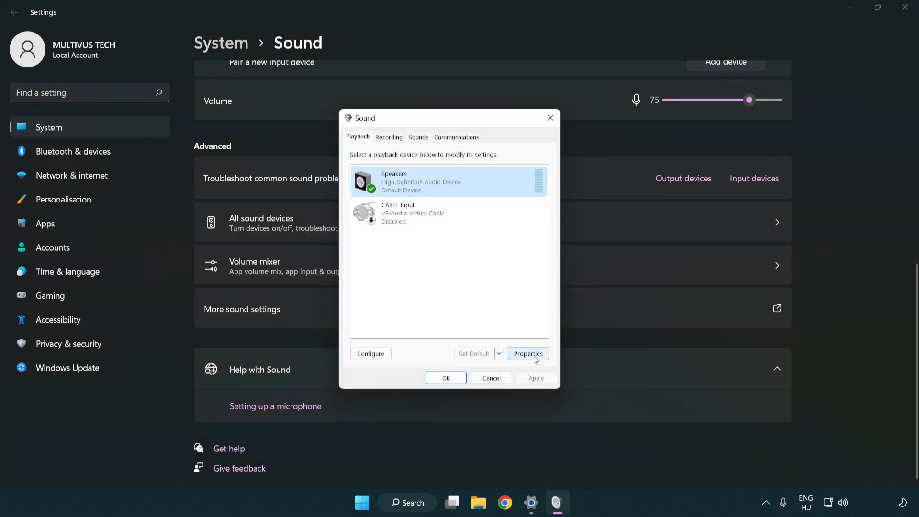
- Disable all Speakers enhancements and set the default format to 16 bit, 48000 Hz (DVD Quality)
{"action": "left_click", "coordinate": [527, 353]}
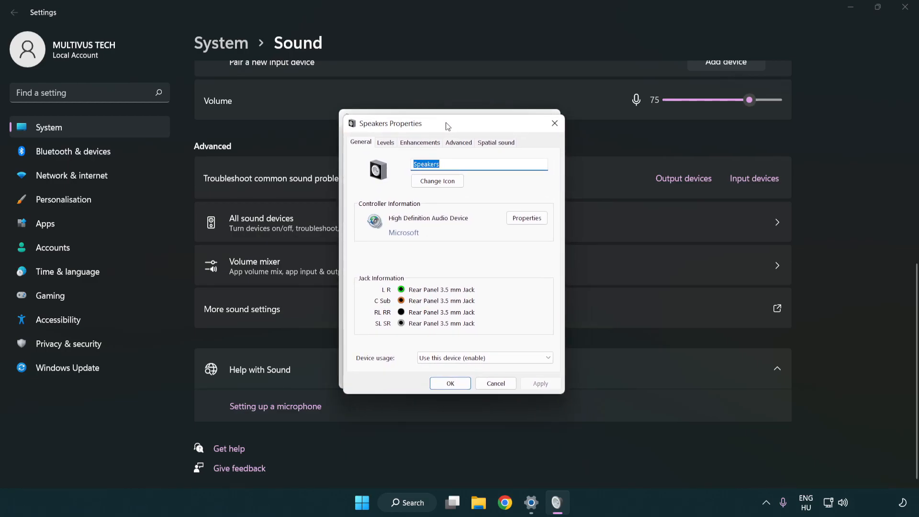
{"action": "left_click", "coordinate": [420, 142]}
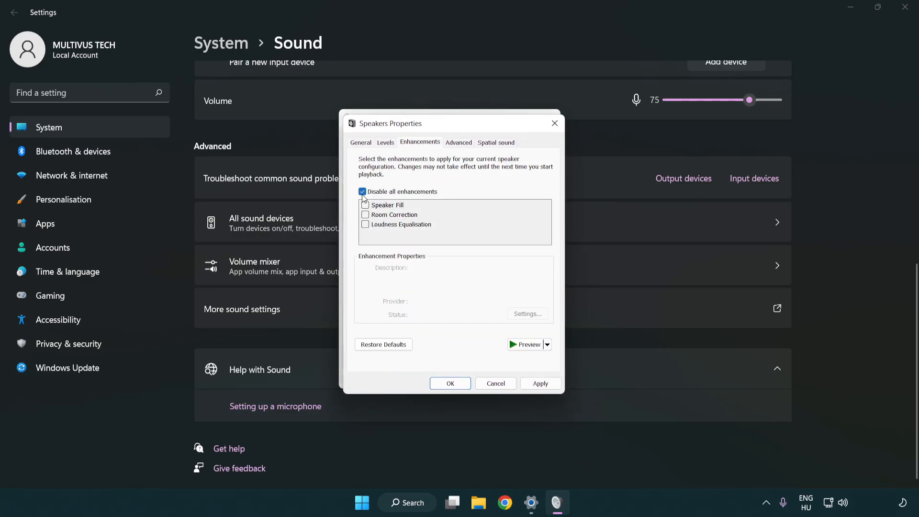
{"action": "mouse_move", "coordinate": [418, 205]}
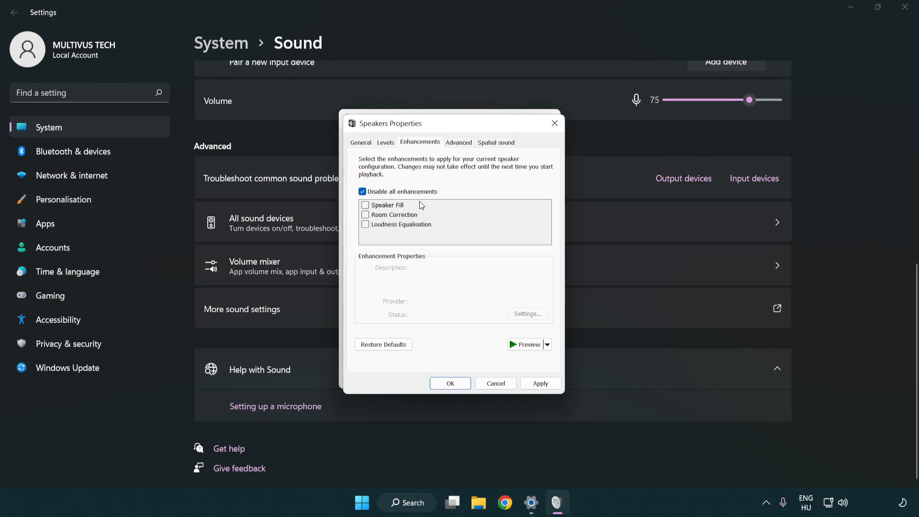
{"action": "mouse_move", "coordinate": [460, 145]}
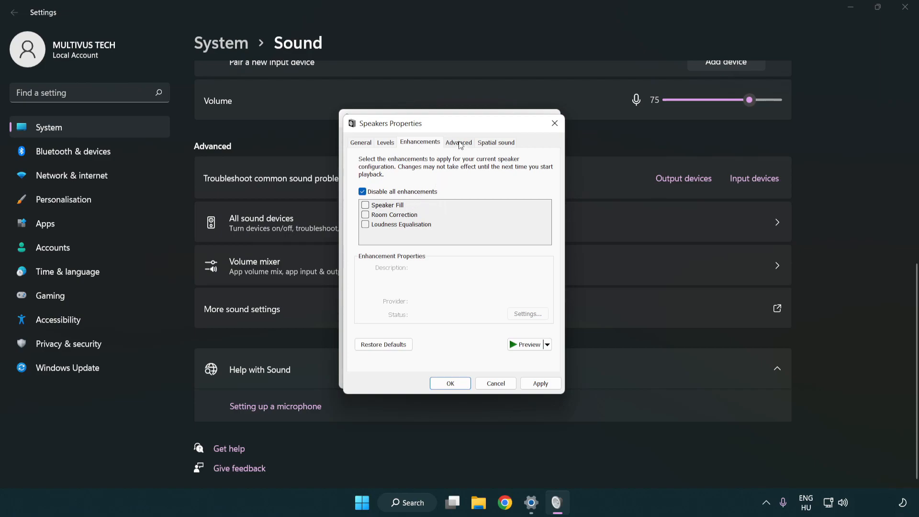
{"action": "left_click", "coordinate": [458, 141]}
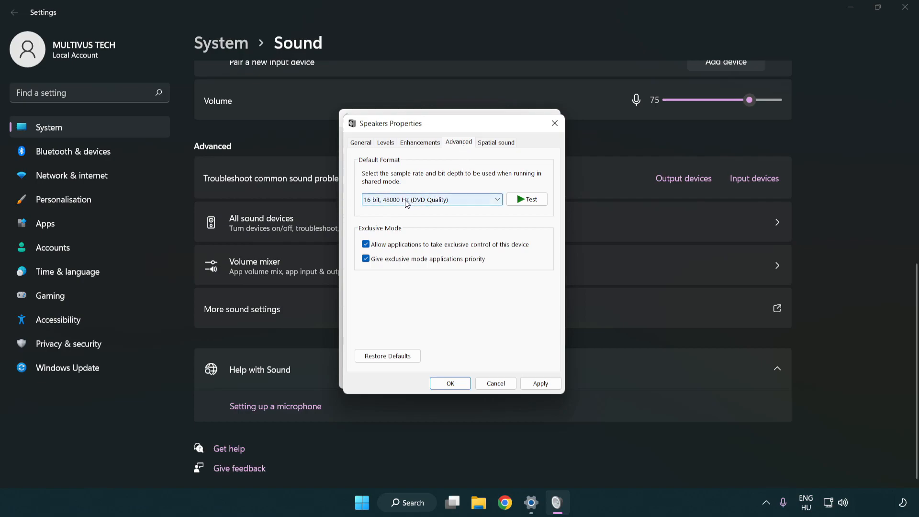
{"action": "left_click", "coordinate": [431, 199]}
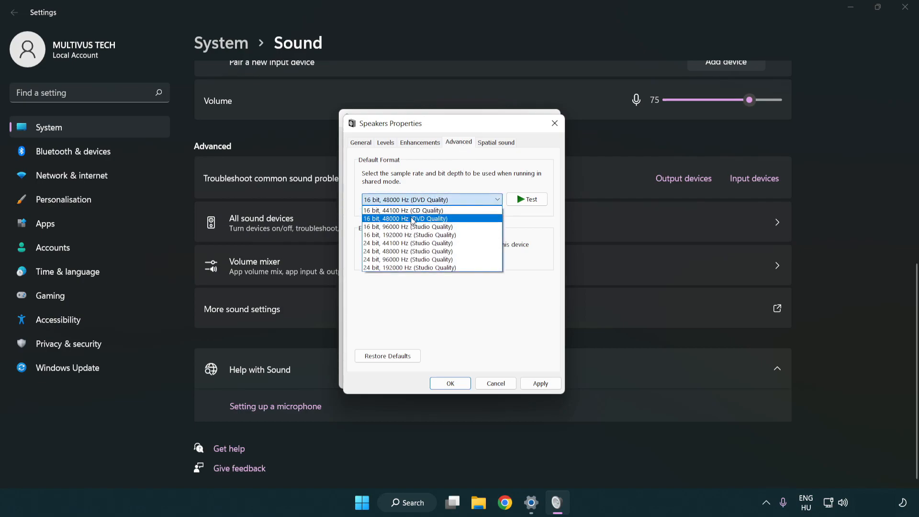
{"action": "left_click", "coordinate": [406, 218]}
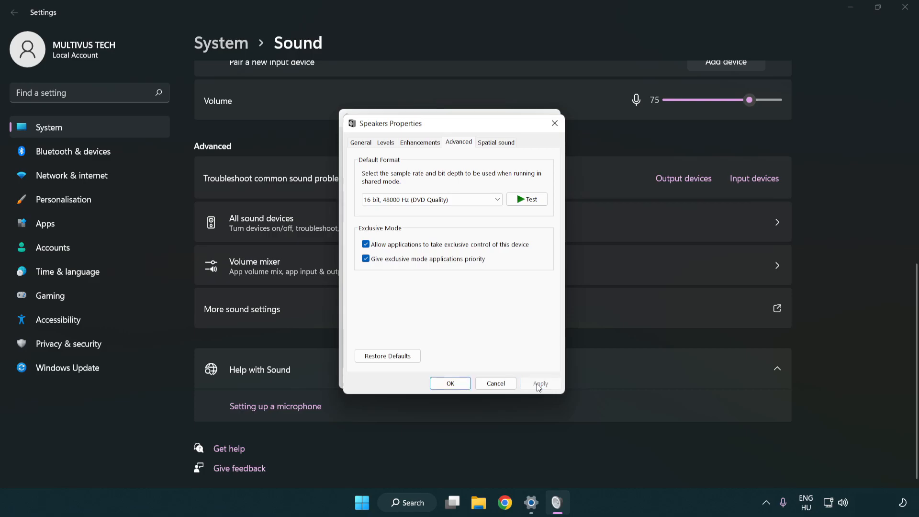
{"action": "mouse_move", "coordinate": [450, 383]}
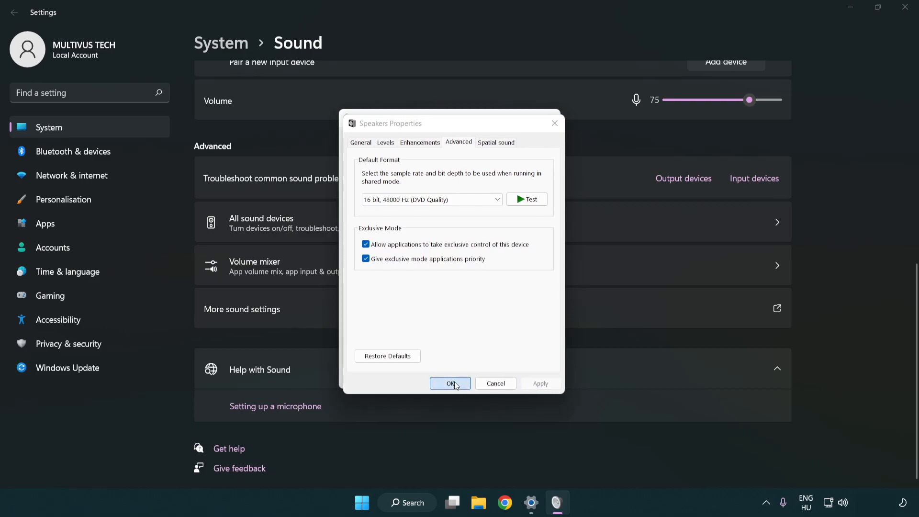
{"action": "left_click", "coordinate": [450, 383]}
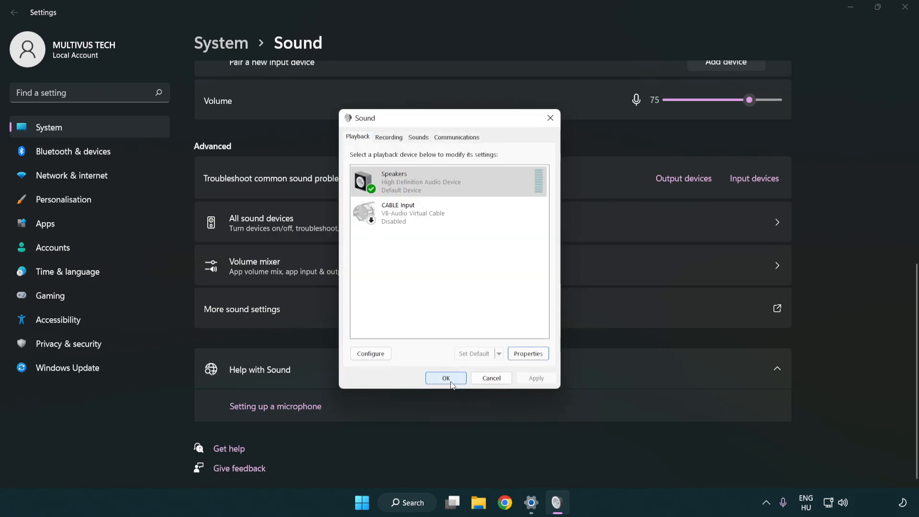
{"action": "left_click", "coordinate": [445, 378]}
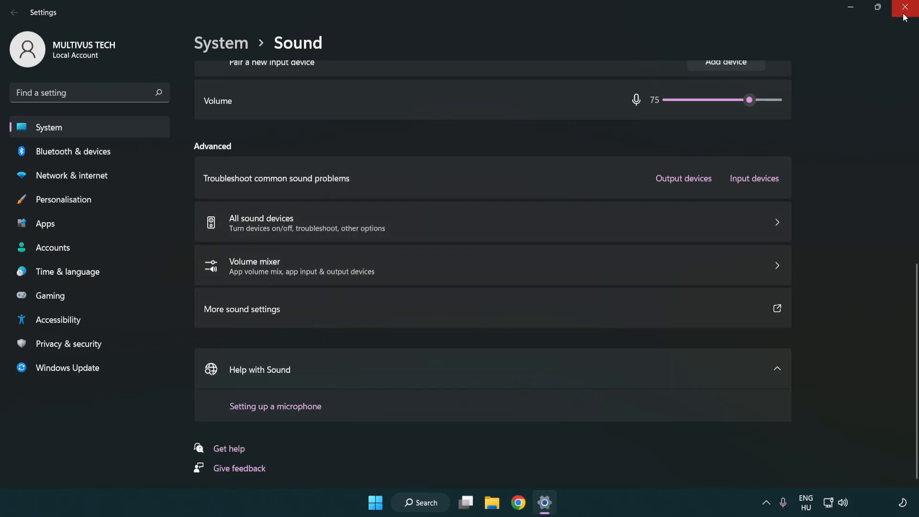
- Close Settings and restart the computer from the Start menu power options
{"action": "left_click", "coordinate": [904, 8]}
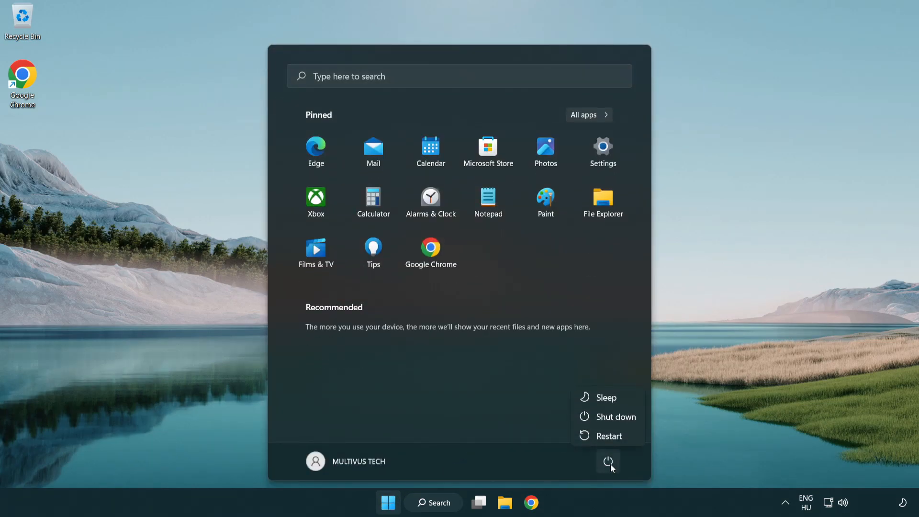
{"action": "left_click", "coordinate": [387, 502]}
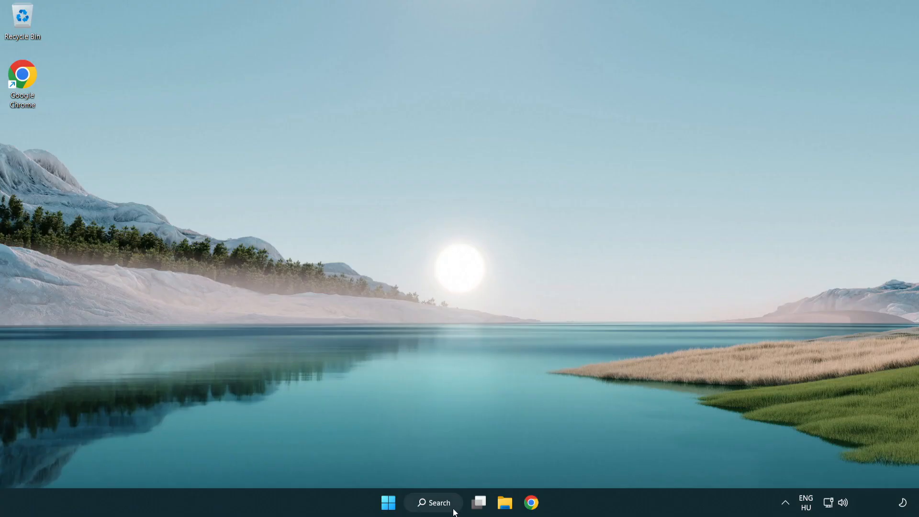
- Search Windows for 'device manager' and open Device Manager
{"action": "left_click", "coordinate": [433, 502]}
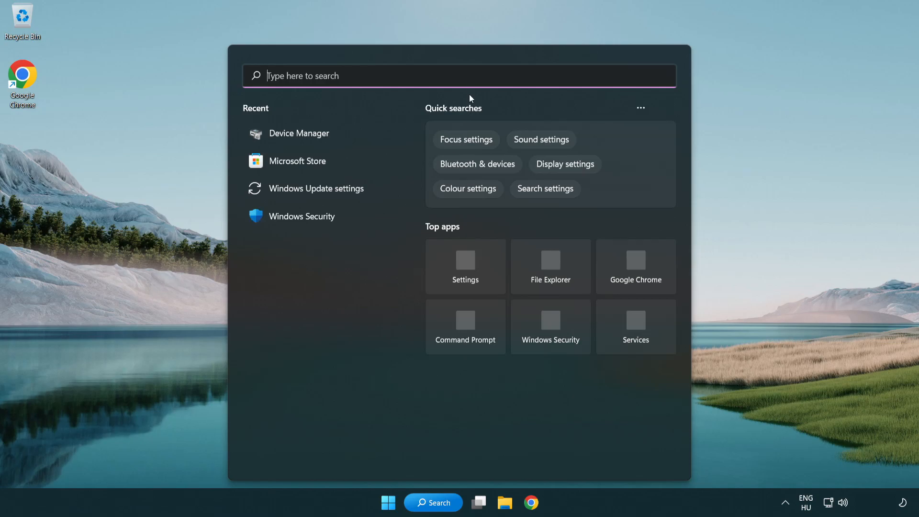
{"action": "type", "text": "device manager"}
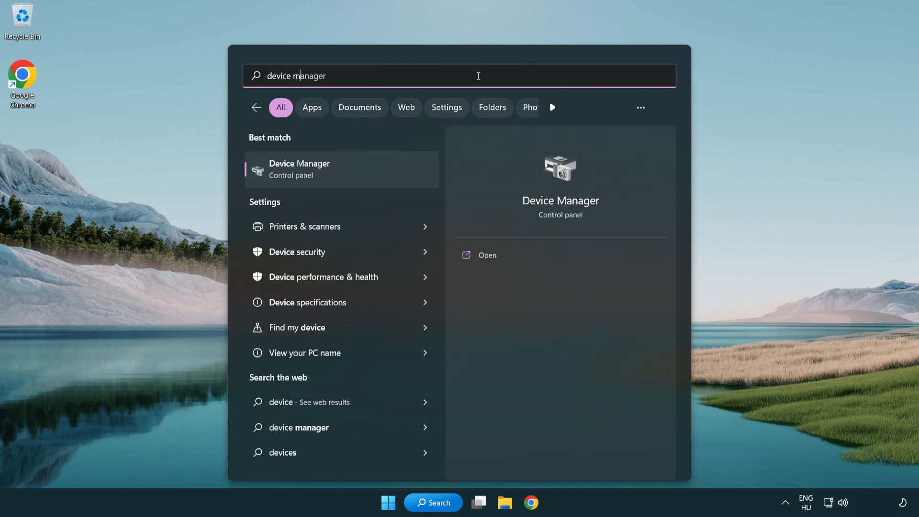
{"action": "type", "text": "r"}
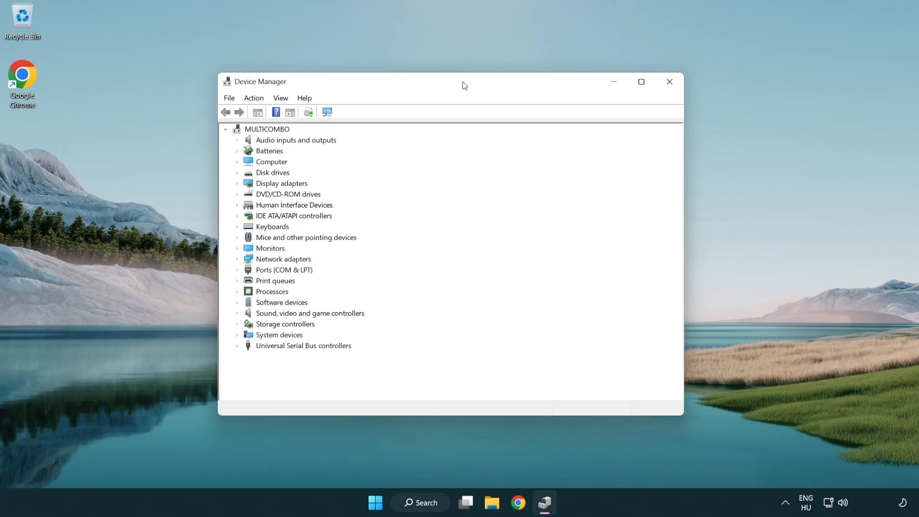
- Expand Sound, video and game controllers and bring up High Definition Audio Device's context menu
{"action": "left_click", "coordinate": [309, 313]}
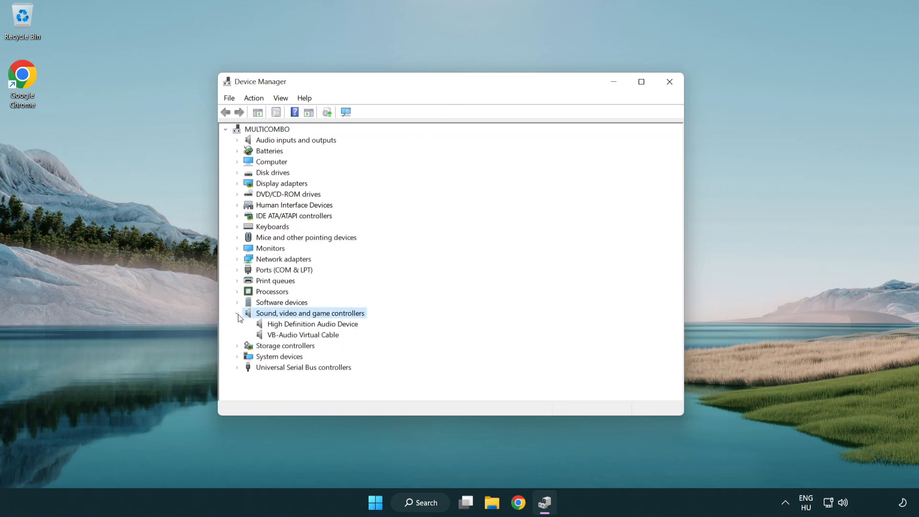
{"action": "mouse_move", "coordinate": [285, 327]}
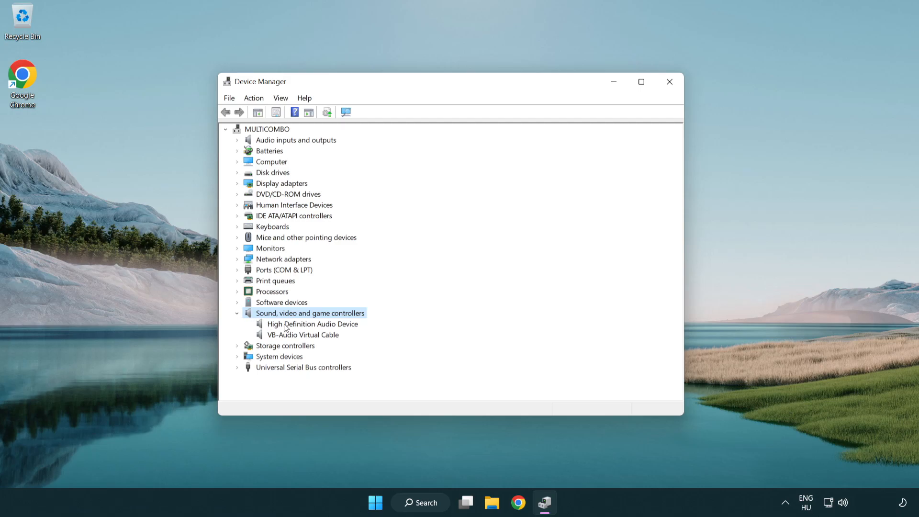
{"action": "left_click", "coordinate": [313, 324]}
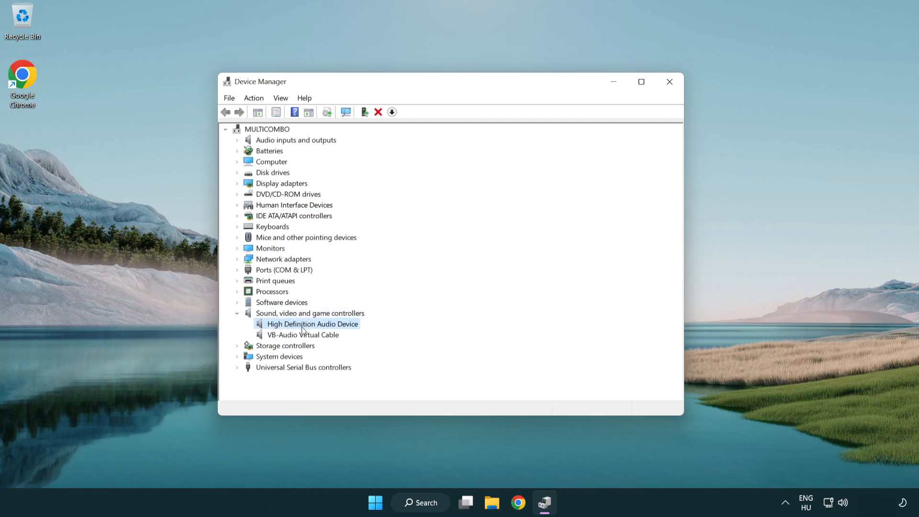
{"action": "right_click", "coordinate": [311, 323]}
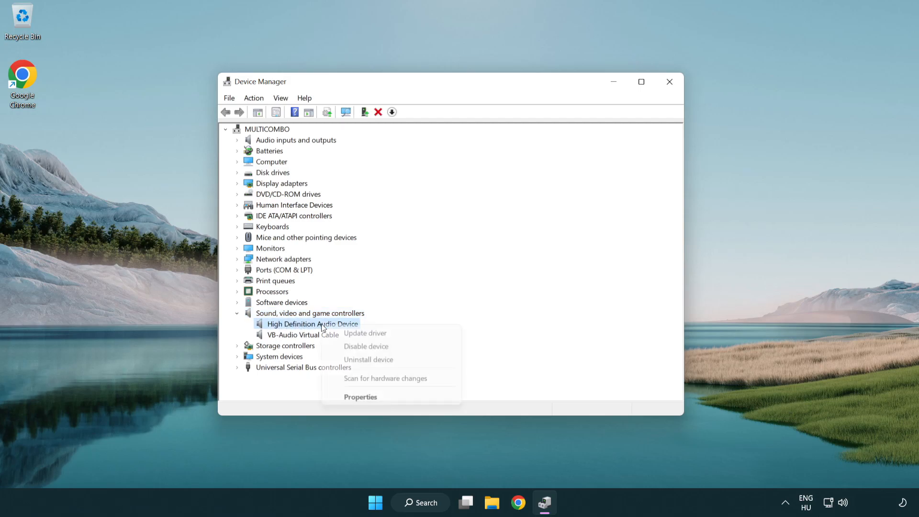
{"action": "mouse_move", "coordinate": [364, 333]}
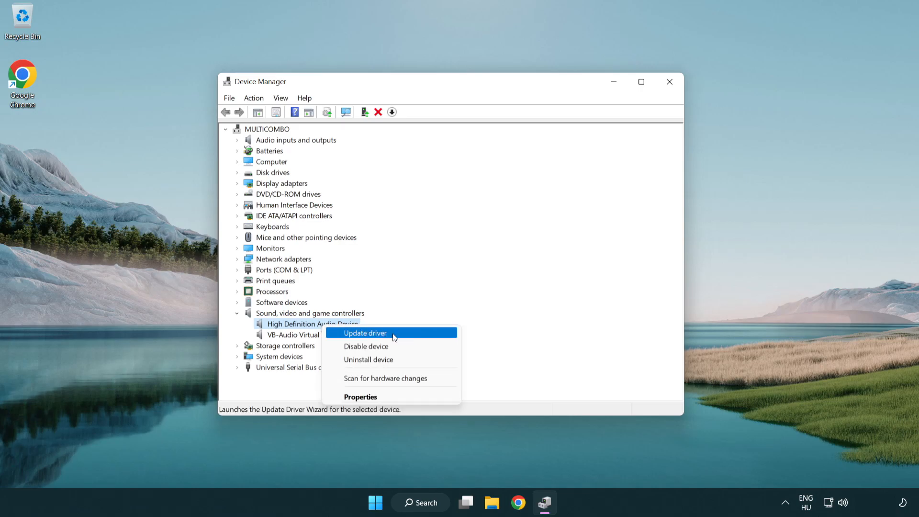
- Reinstall the High Definition Audio Device driver picked from the computer's driver list
{"action": "left_click", "coordinate": [364, 333]}
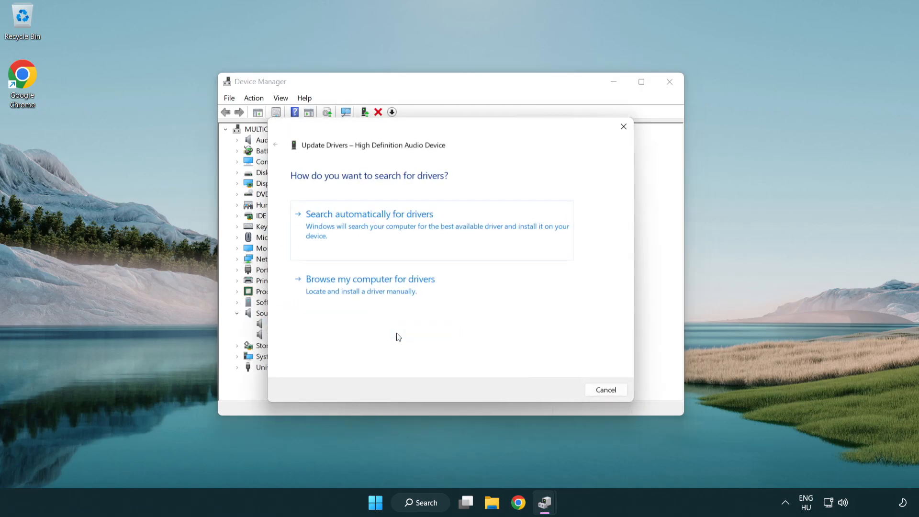
{"action": "mouse_move", "coordinate": [491, 231]}
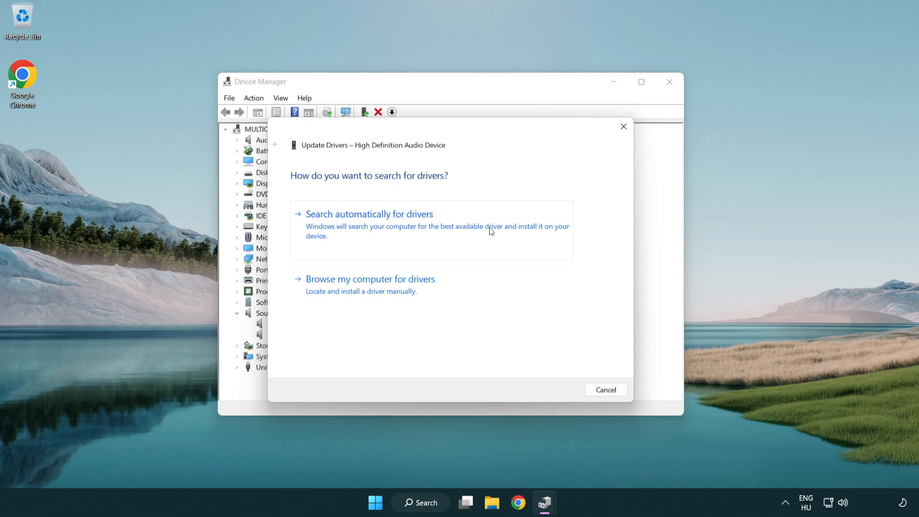
{"action": "mouse_move", "coordinate": [371, 290]}
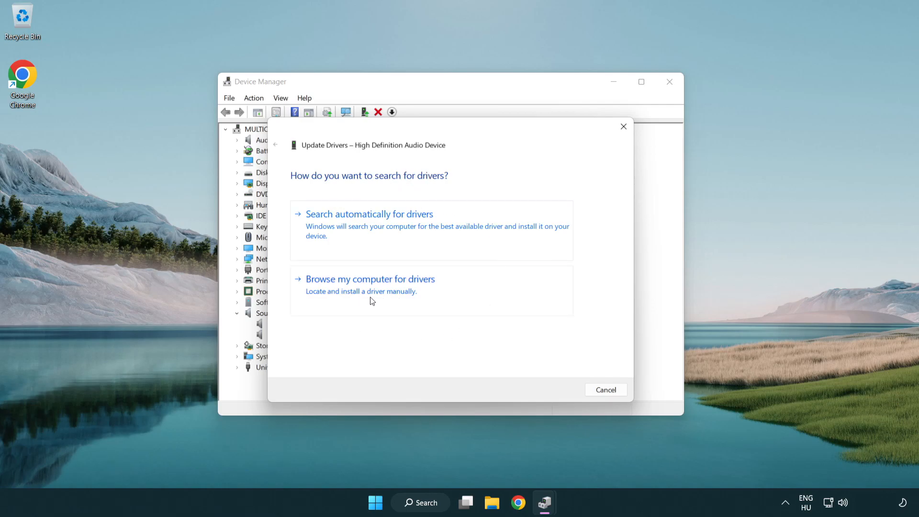
{"action": "left_click", "coordinate": [370, 279]}
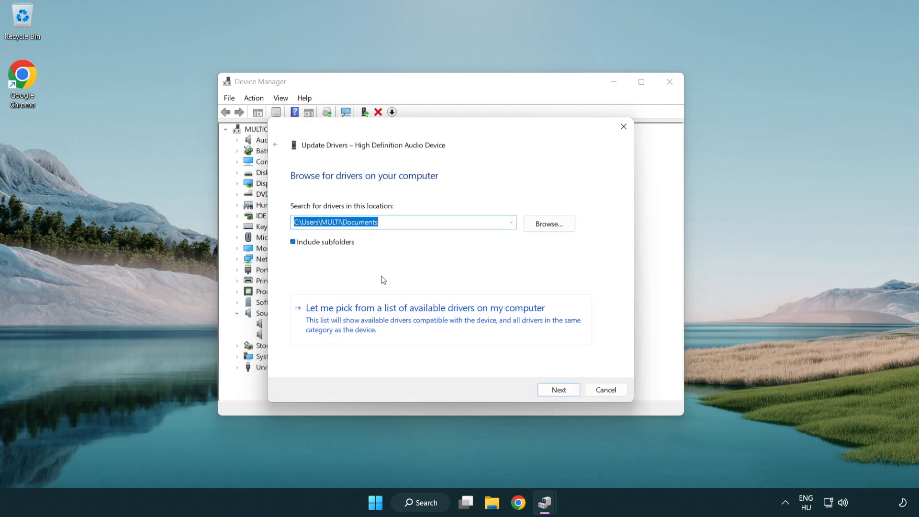
{"action": "mouse_move", "coordinate": [362, 326]}
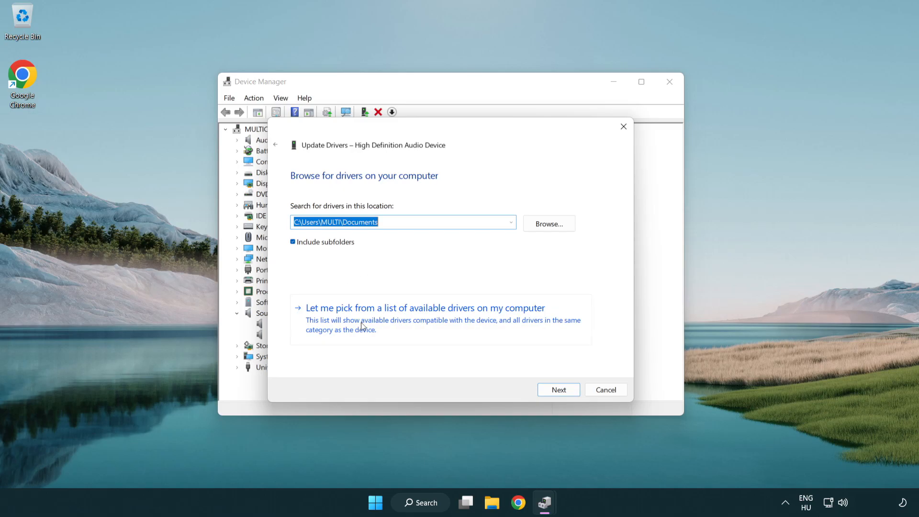
{"action": "mouse_move", "coordinate": [441, 327]}
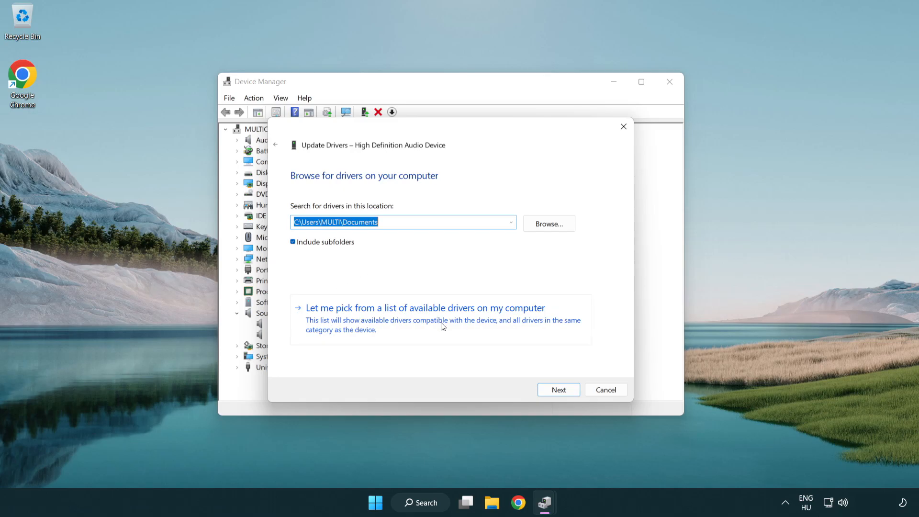
{"action": "left_click", "coordinate": [424, 308]}
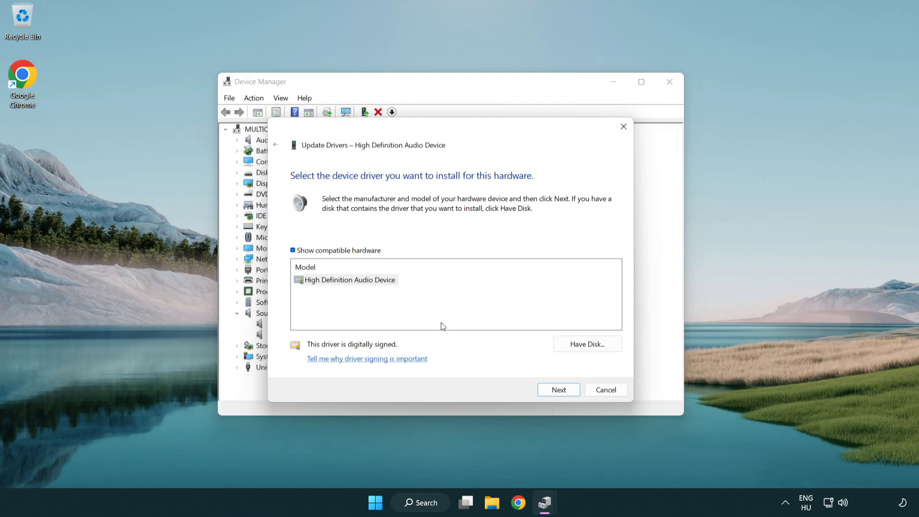
{"action": "left_click", "coordinate": [345, 280]}
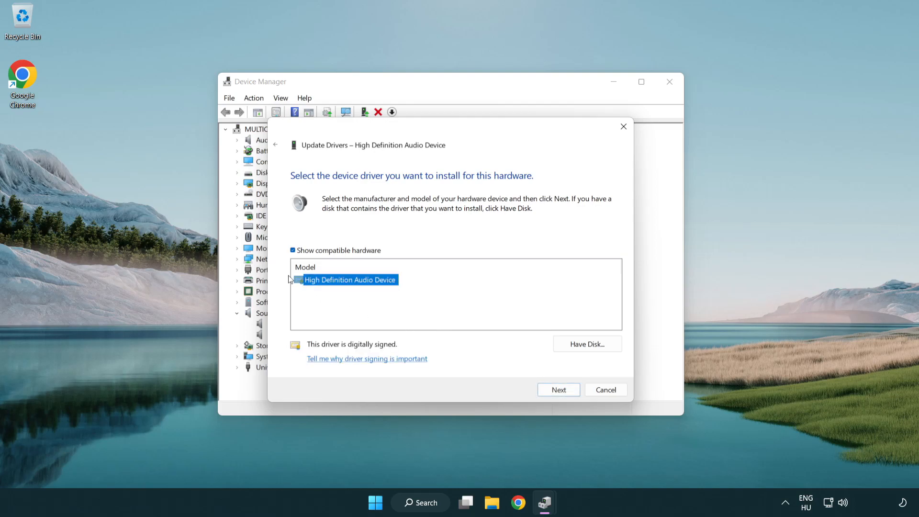
{"action": "mouse_move", "coordinate": [525, 359]}
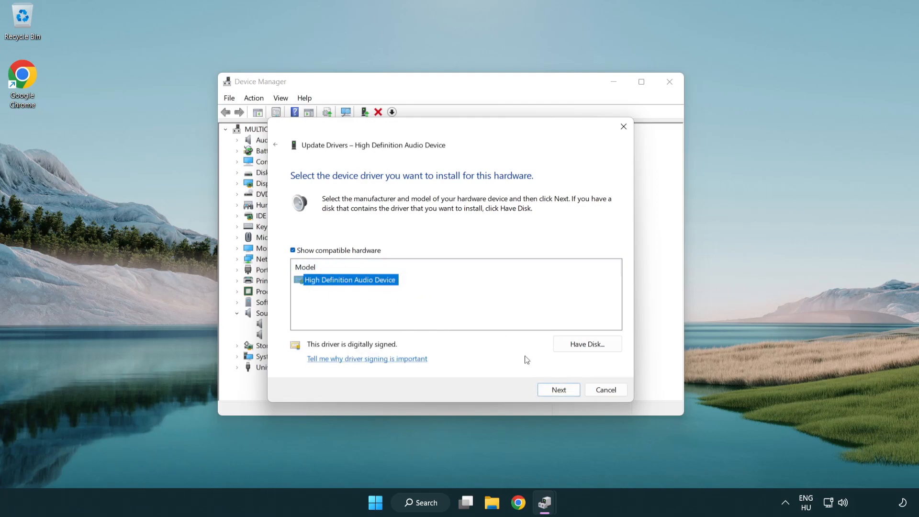
{"action": "left_click", "coordinate": [557, 390]}
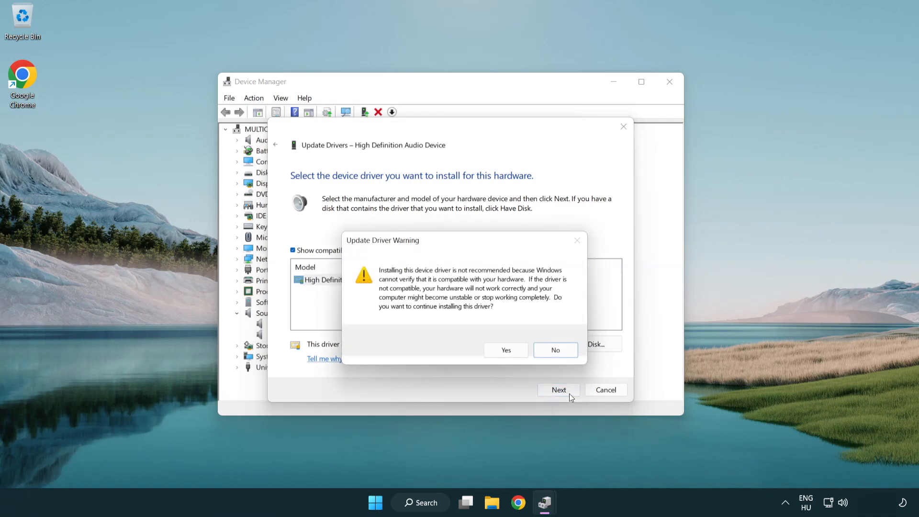
{"action": "left_click", "coordinate": [505, 350]}
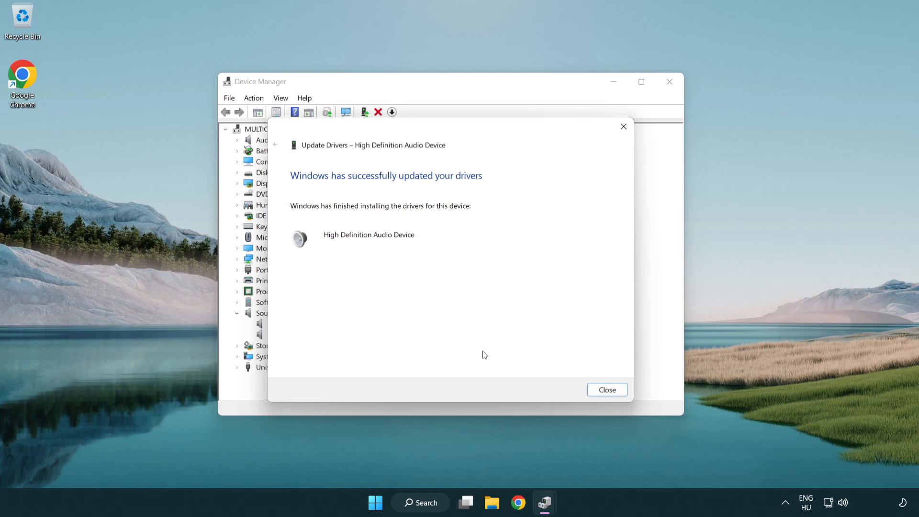
{"action": "mouse_move", "coordinate": [607, 390]}
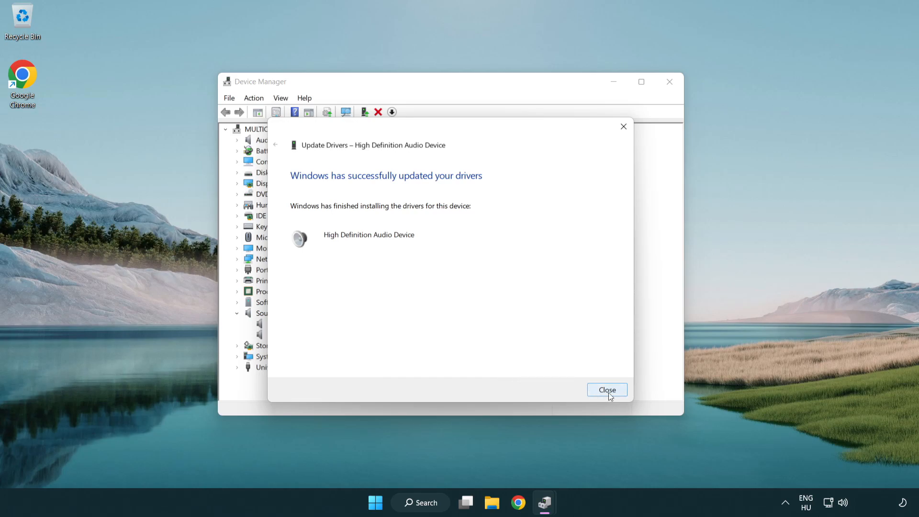
{"action": "left_click", "coordinate": [606, 390]}
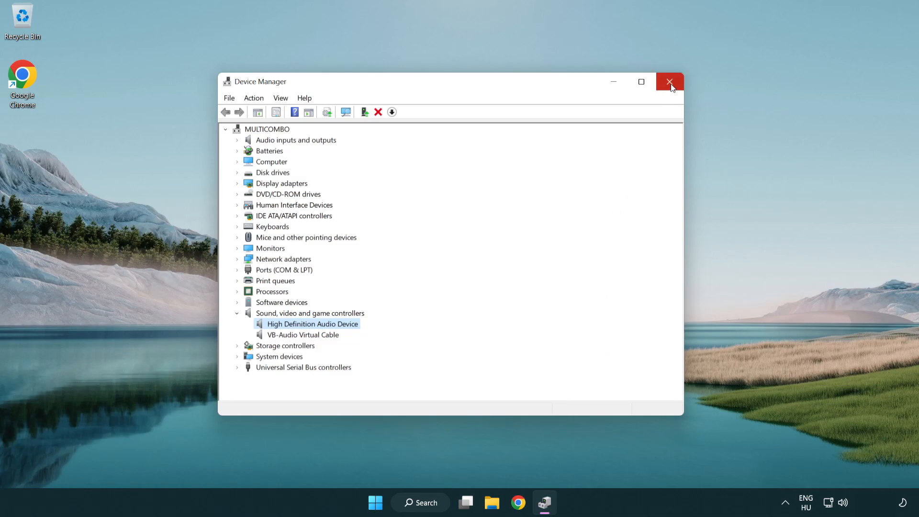
- Close Device Manager and dismiss the Start menu from its power button area
{"action": "left_click", "coordinate": [669, 81]}
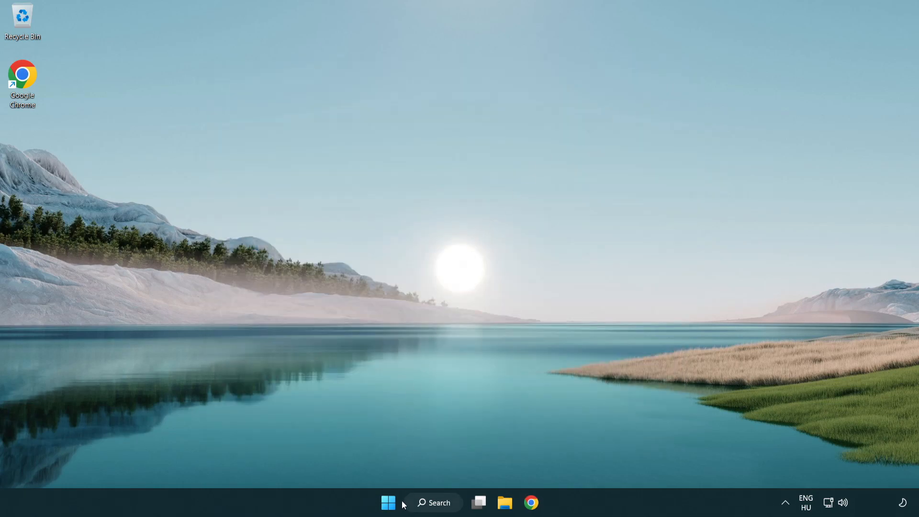
{"action": "left_click", "coordinate": [388, 502]}
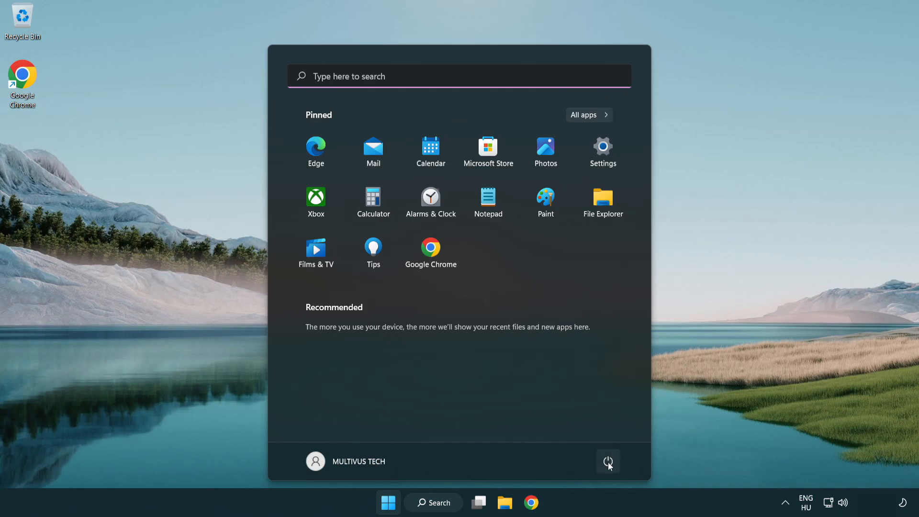
{"action": "left_click", "coordinate": [608, 461]}
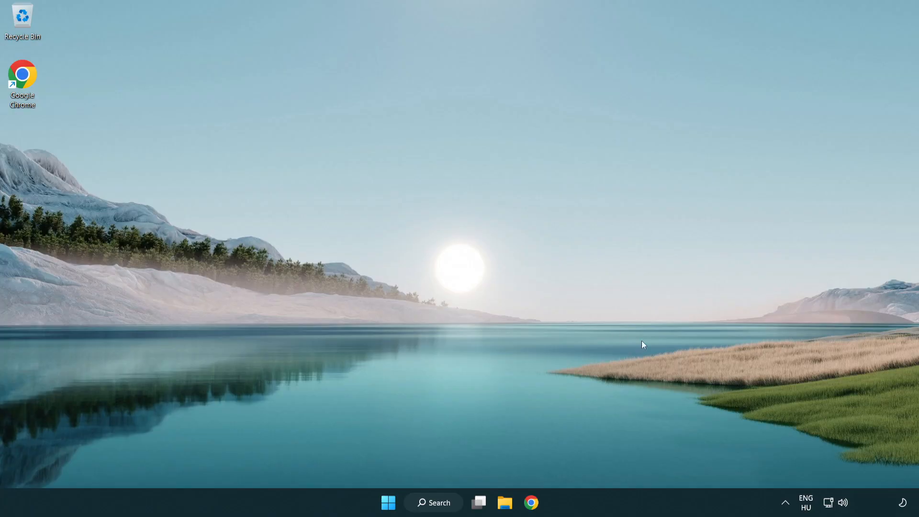
{"action": "mouse_move", "coordinate": [843, 502]}
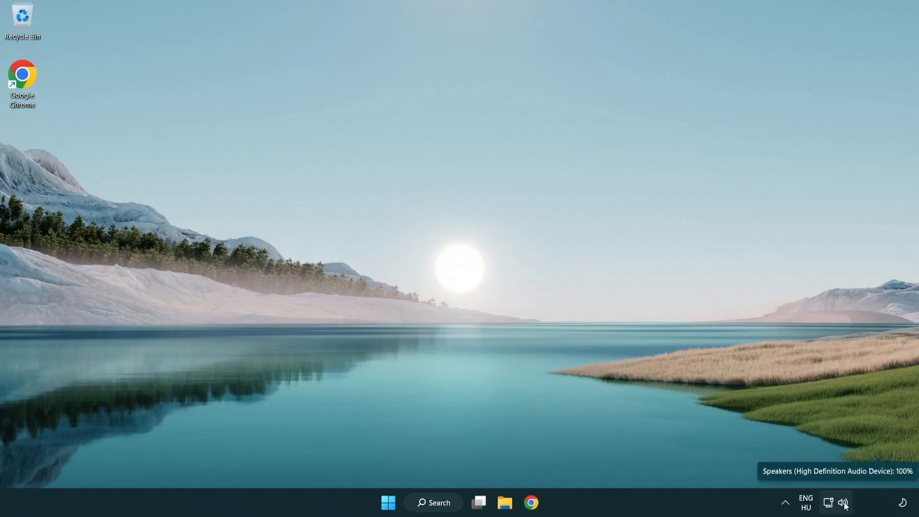
- Launch Troubleshoot sound problems from the taskbar speaker icon's context menu
{"action": "right_click", "coordinate": [844, 503]}
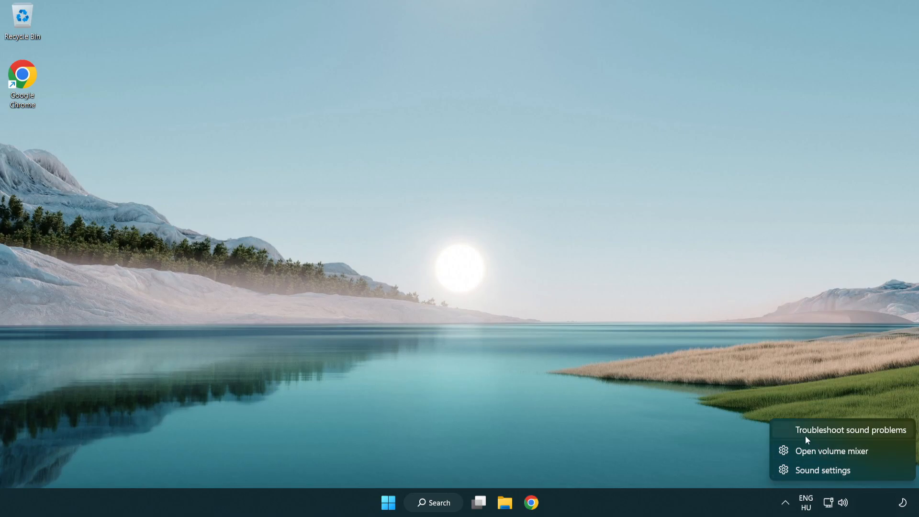
{"action": "mouse_move", "coordinate": [841, 435]}
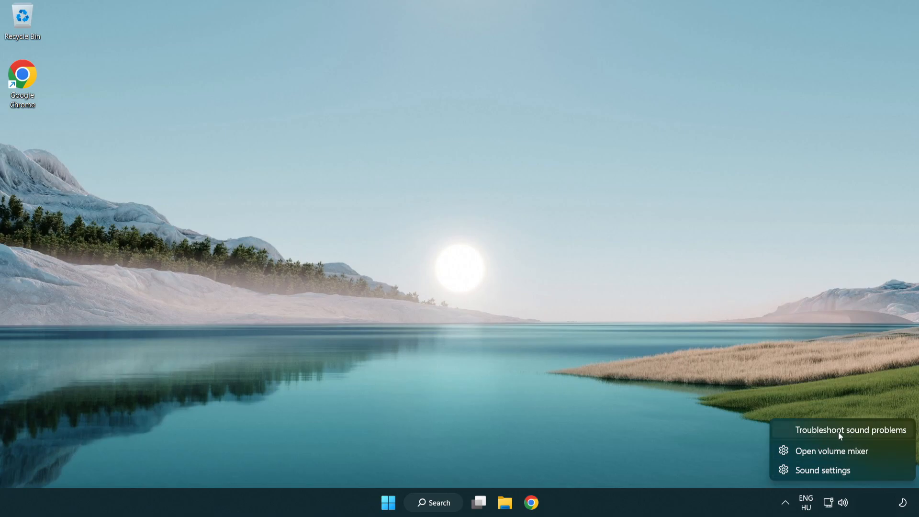
{"action": "left_click", "coordinate": [851, 429]}
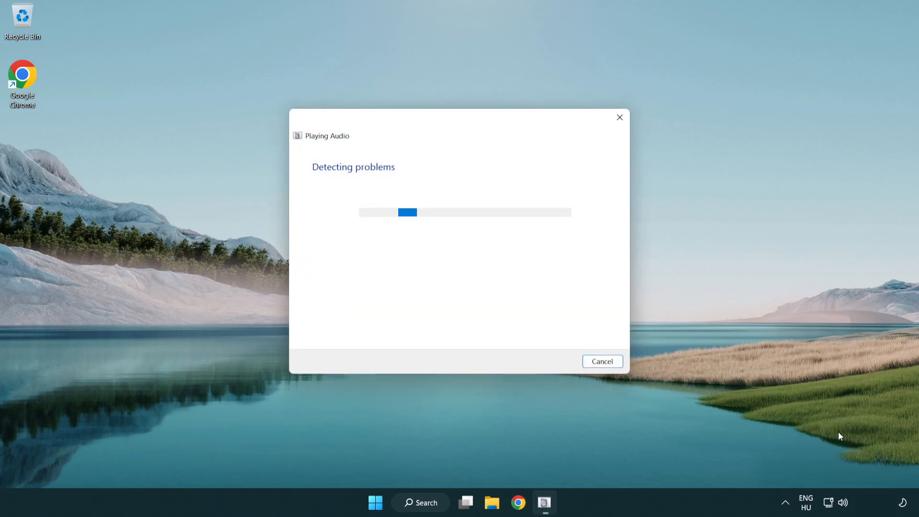